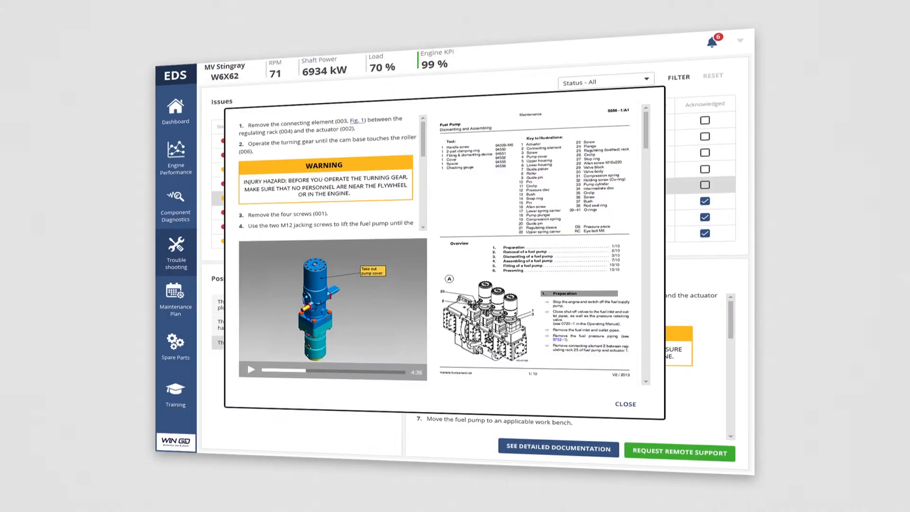
- Start the instruction video for the Fuel Pump: Disassemble maintenance task
click(175, 299)
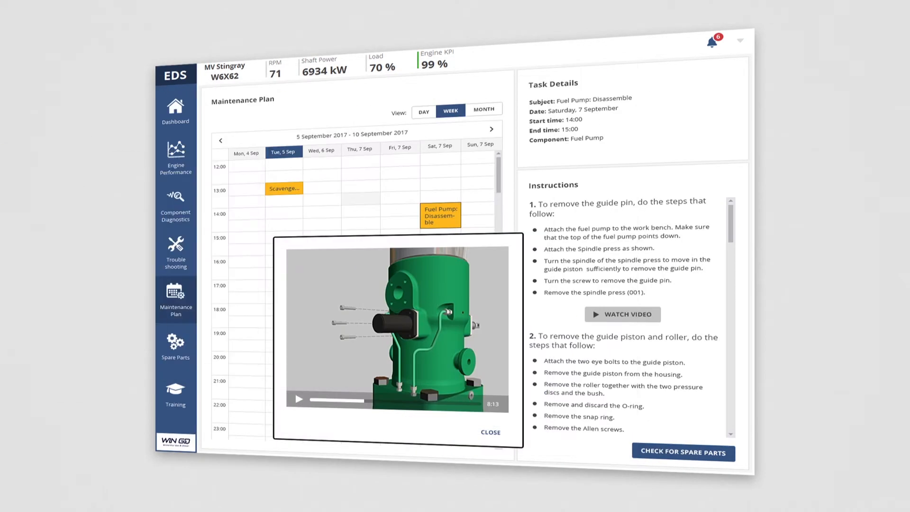